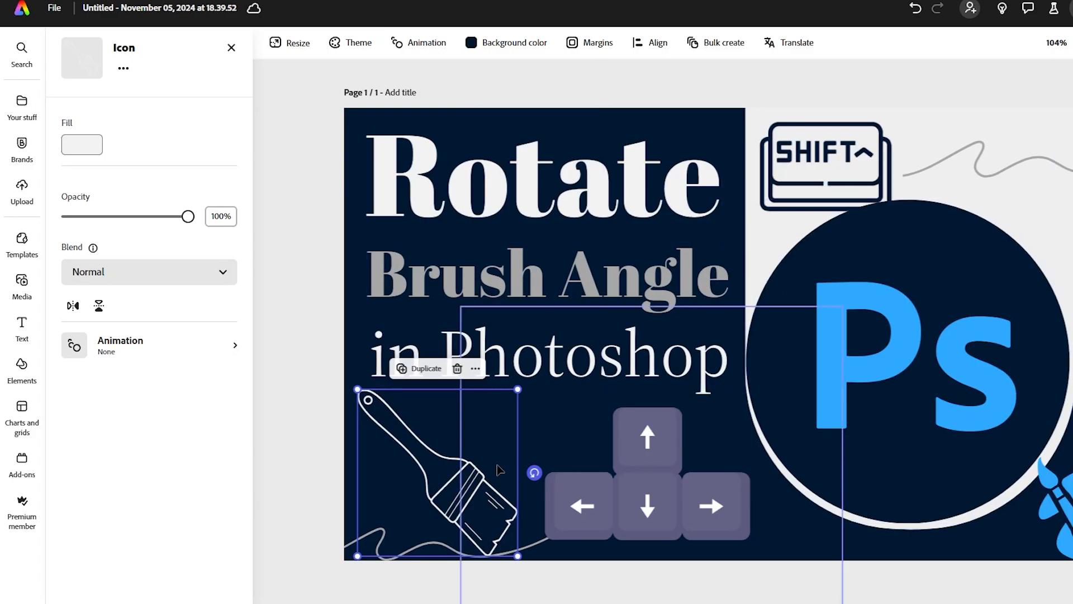
{"action": "mouse_move", "coordinate": [670, 499]}
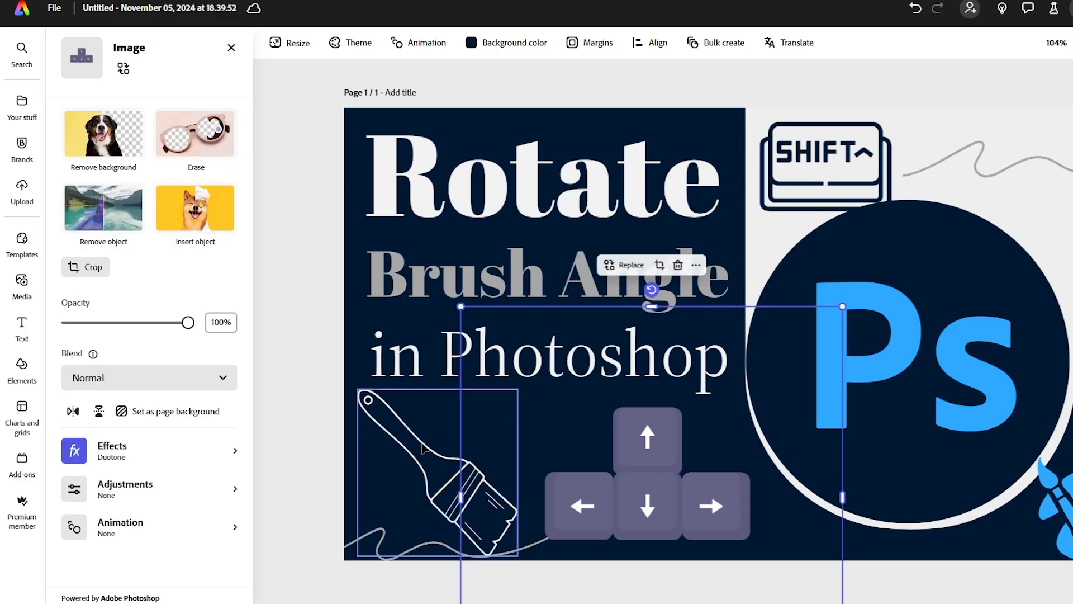
Step: Flip the paintbrush icon horizontally, vertically, then horizontally again so bristles point upper right
{"action": "left_click", "coordinate": [438, 472]}
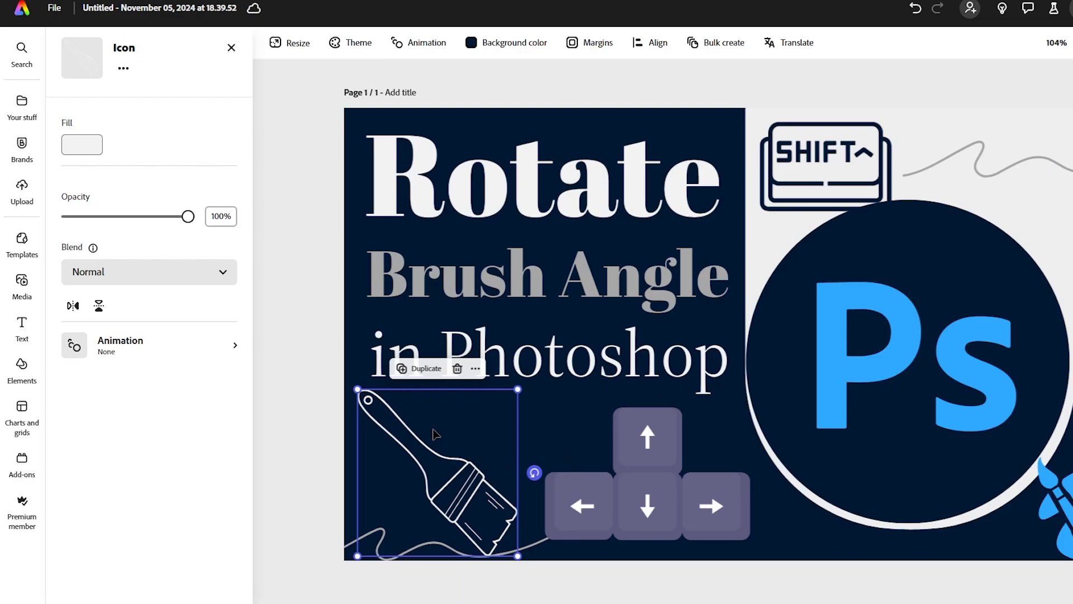
{"action": "mouse_move", "coordinate": [417, 470]}
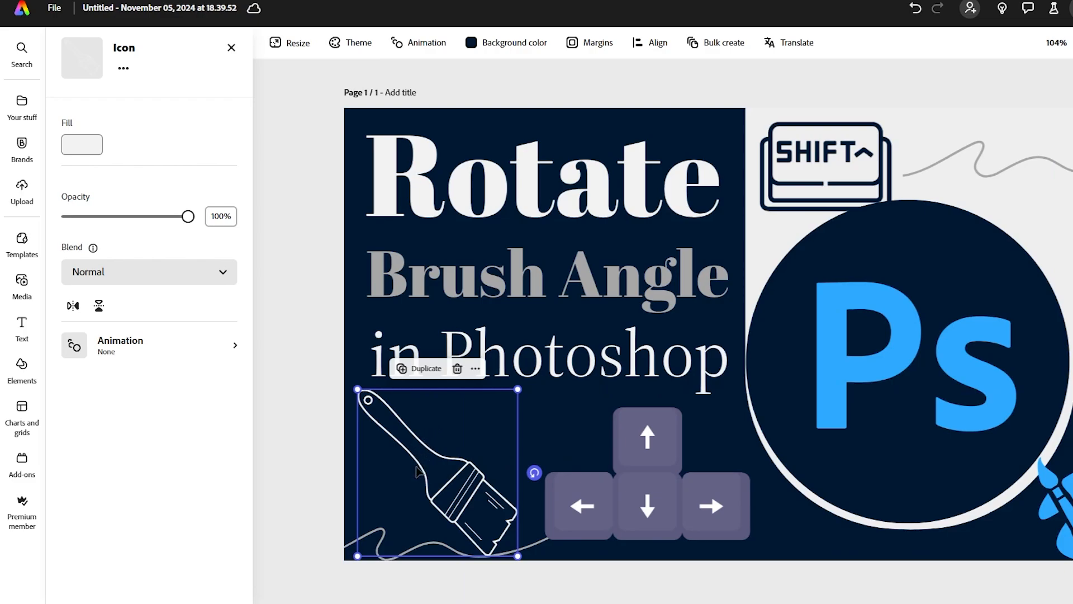
{"action": "mouse_move", "coordinate": [90, 145]}
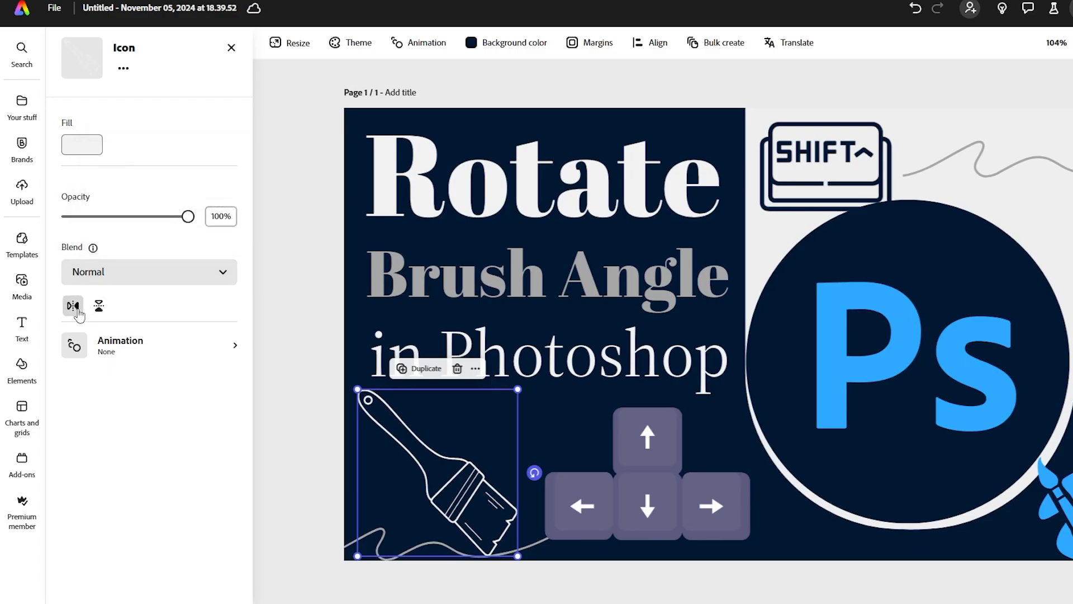
{"action": "mouse_move", "coordinate": [74, 307]}
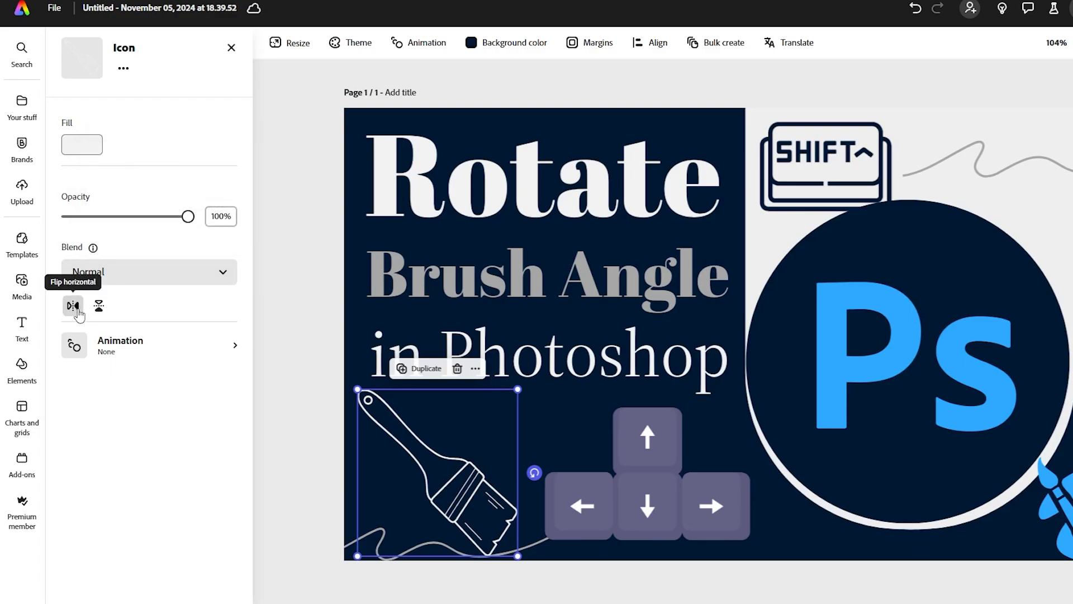
{"action": "mouse_move", "coordinate": [98, 305]}
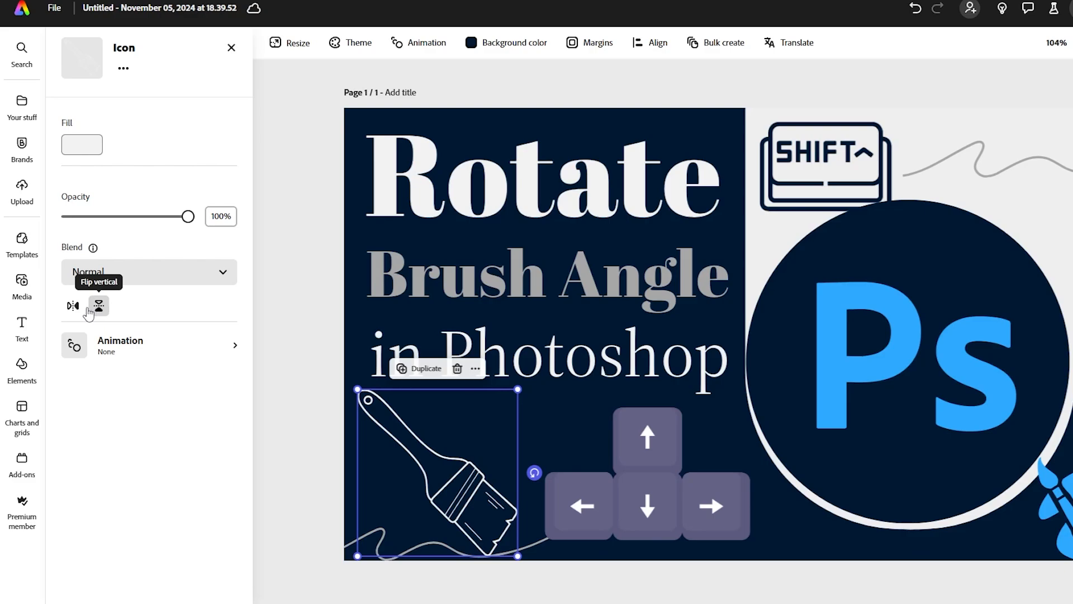
{"action": "left_click", "coordinate": [74, 306]}
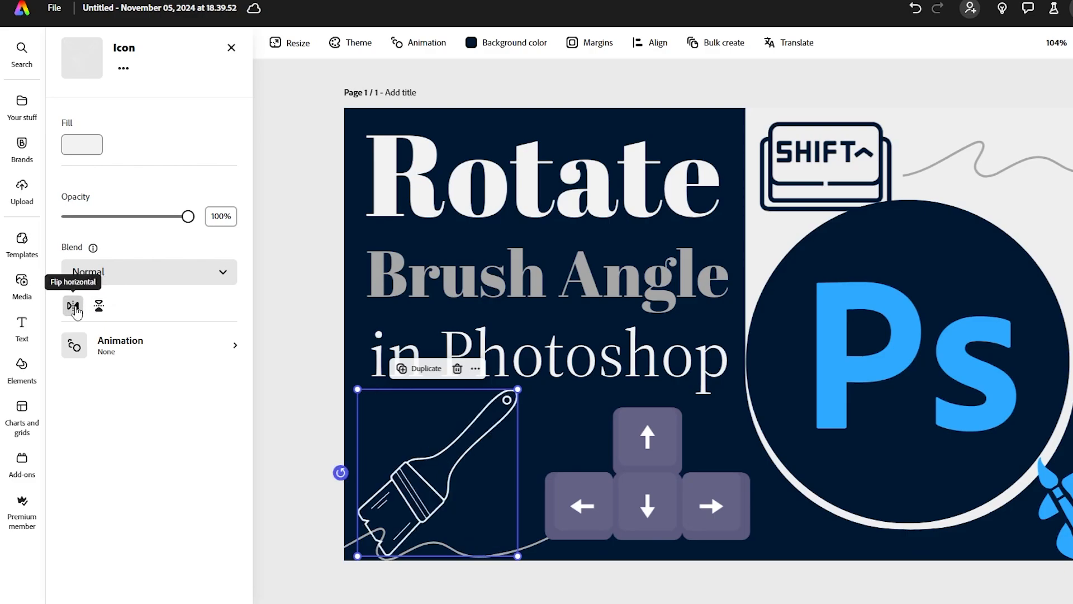
{"action": "left_click", "coordinate": [98, 307]}
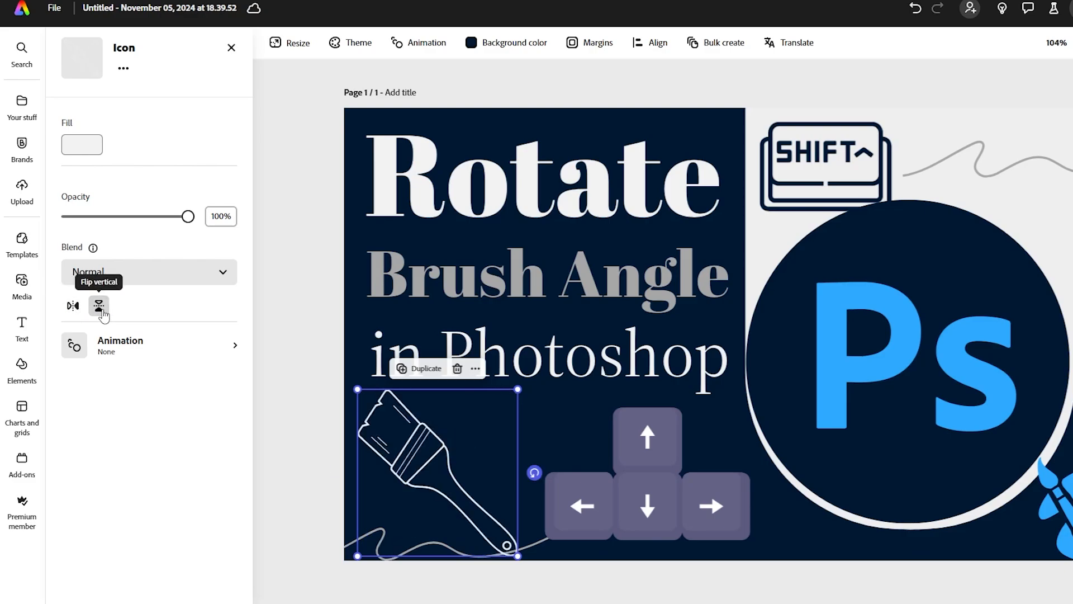
{"action": "left_click", "coordinate": [71, 305]}
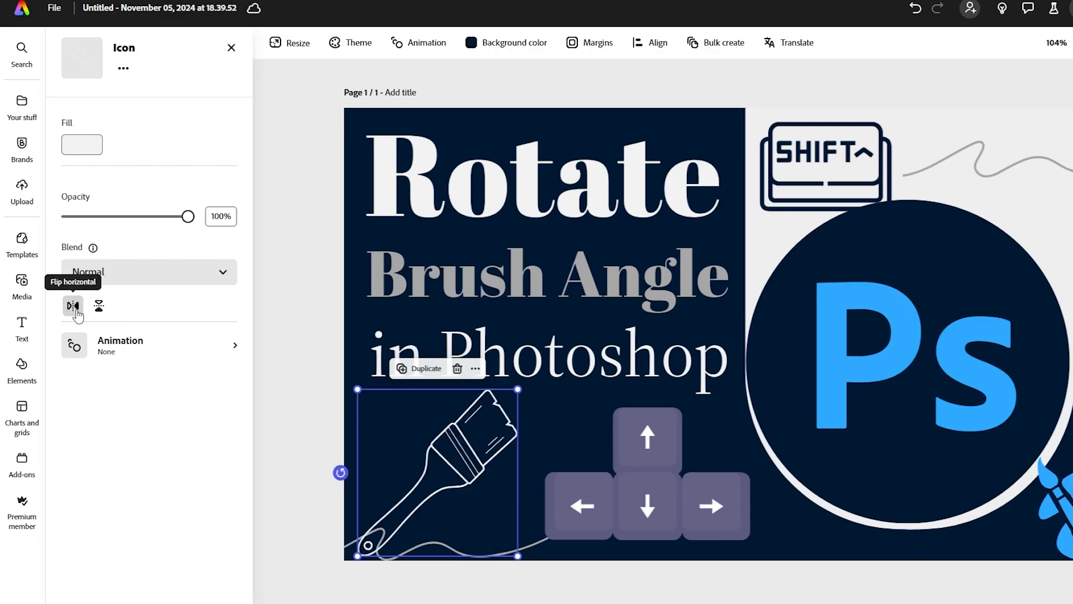